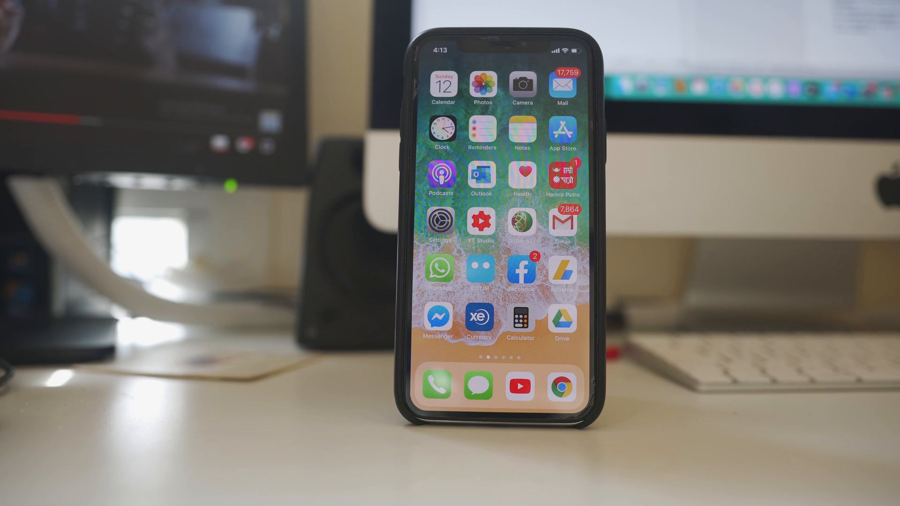
Step: Launch the Settings app from the iPhone home screen
left_click(441, 221)
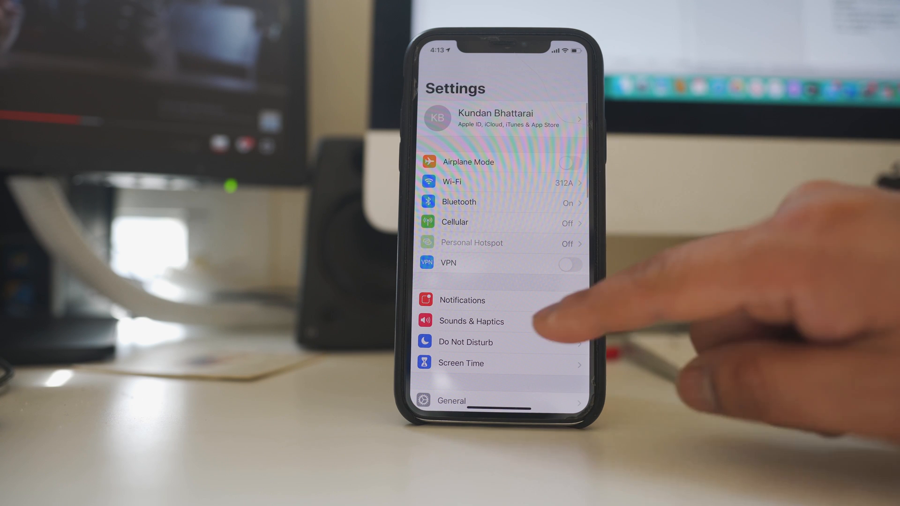
Step: Go to the Sounds & Haptics page in Settings
left_click(471, 321)
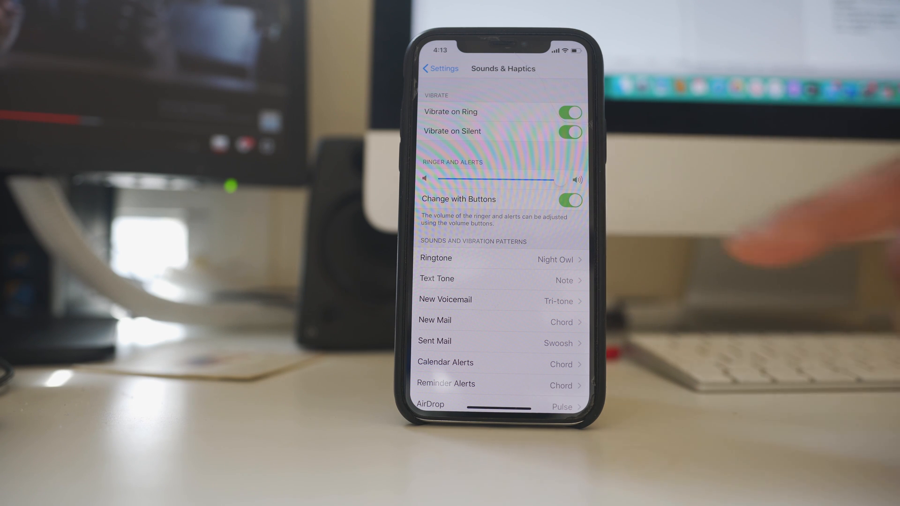